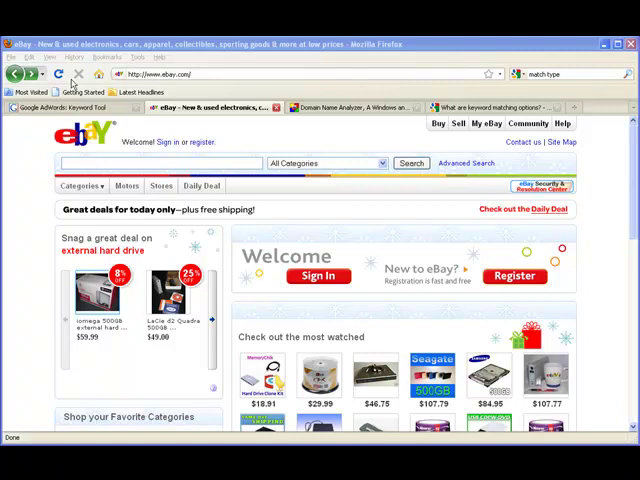
# Step: Show eBay's All Categories page and look through the category list for Computers & Networking
pyautogui.click(80, 186)
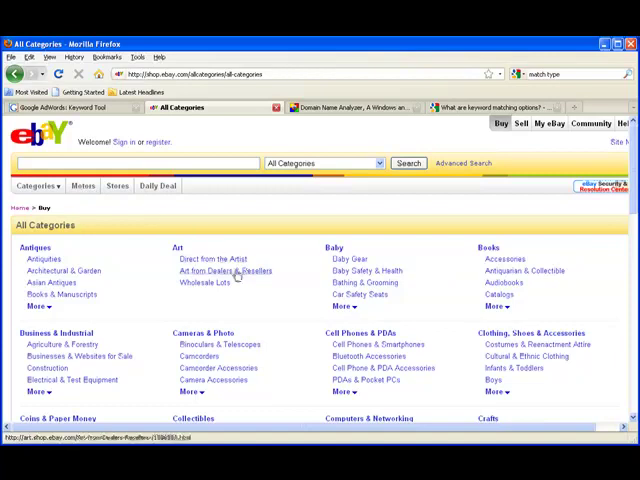
pyautogui.scroll(-3)
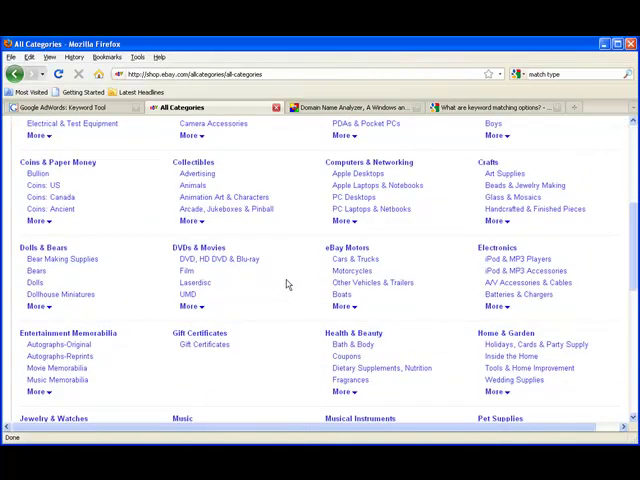
pyautogui.scroll(3)
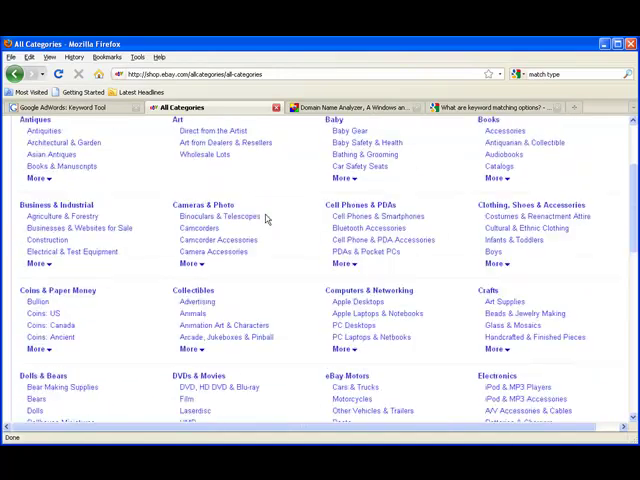
pyautogui.moveTo(364, 324)
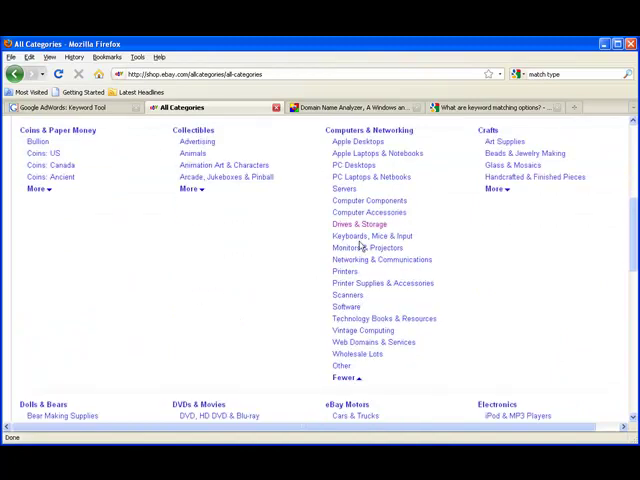
pyautogui.moveTo(352, 368)
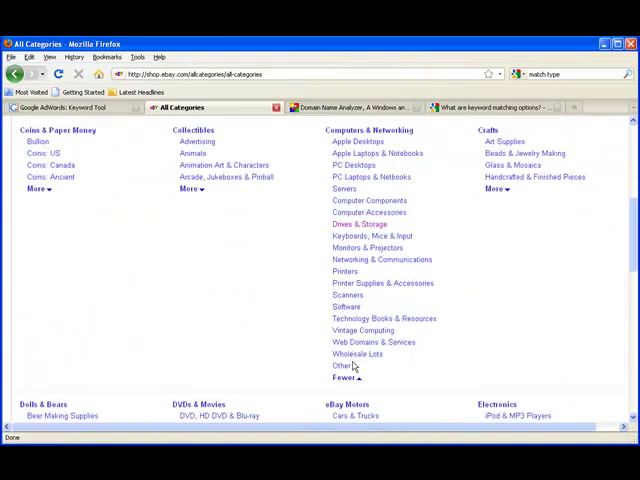
pyautogui.moveTo(382, 260)
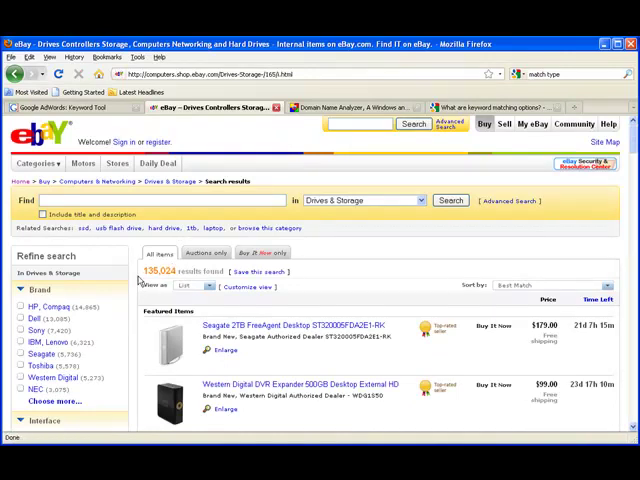
pyautogui.scroll(-3)
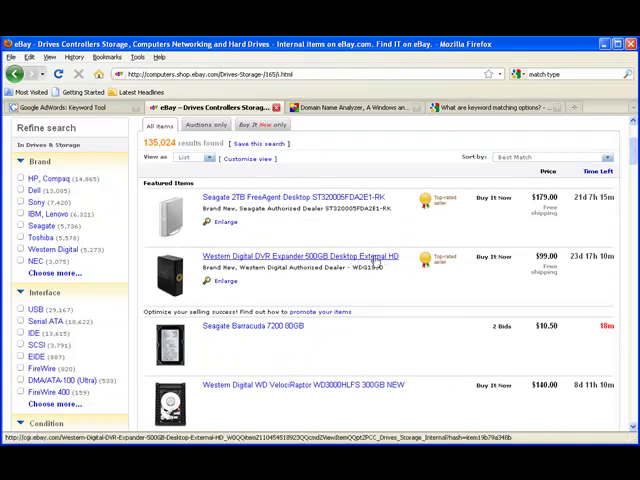
pyautogui.scroll(-3)
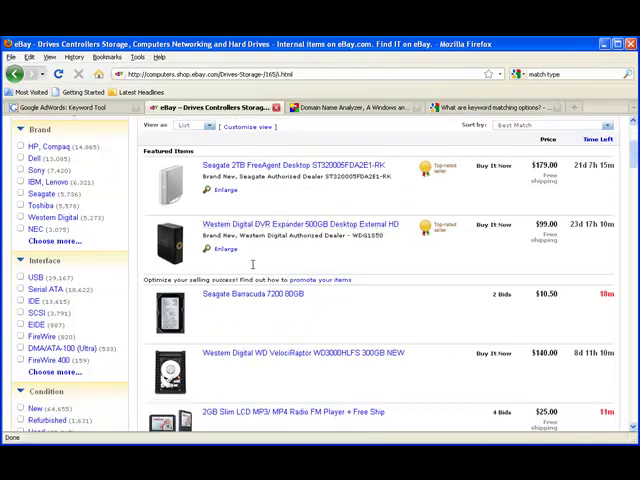
pyautogui.scroll(-3)
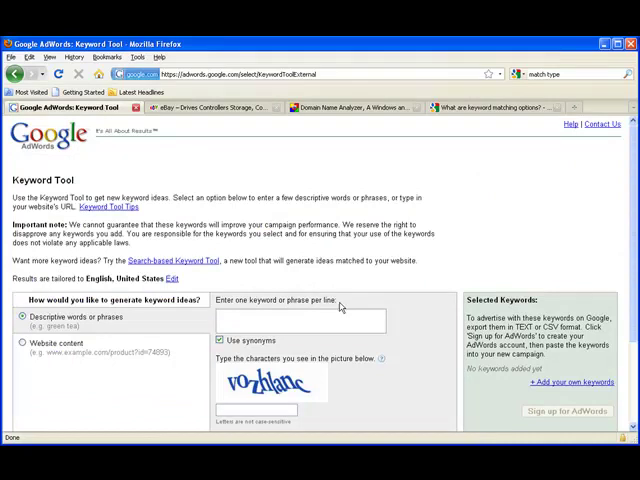
pyautogui.moveTo(188, 188)
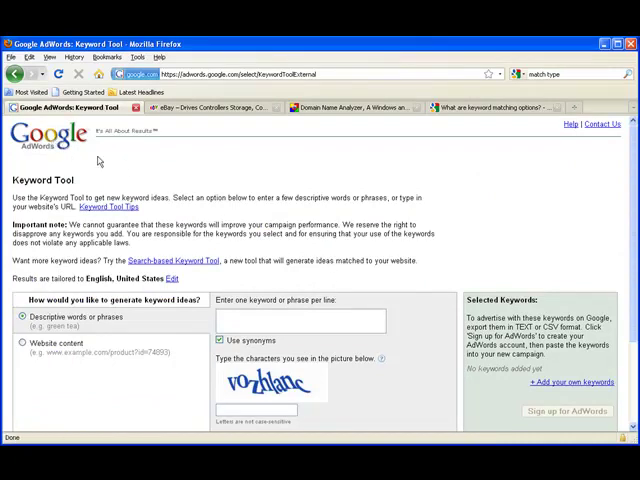
# Step: Enter the keyword '1 tb external hard drive', fill in the captcha, and submit Get keyword ideas
pyautogui.scroll(-3)
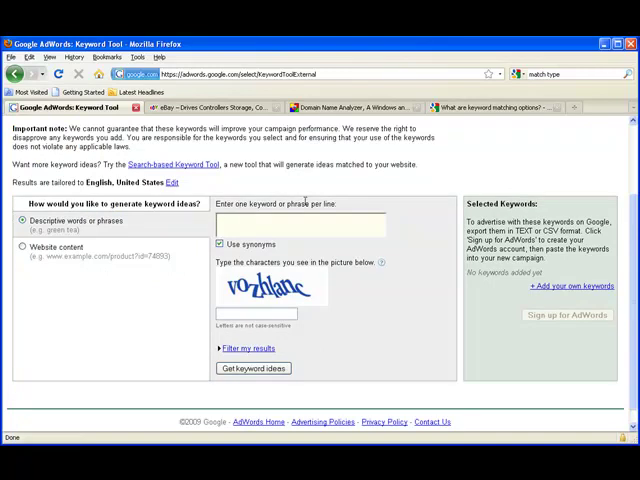
pyautogui.write('1 tb external hard drive')
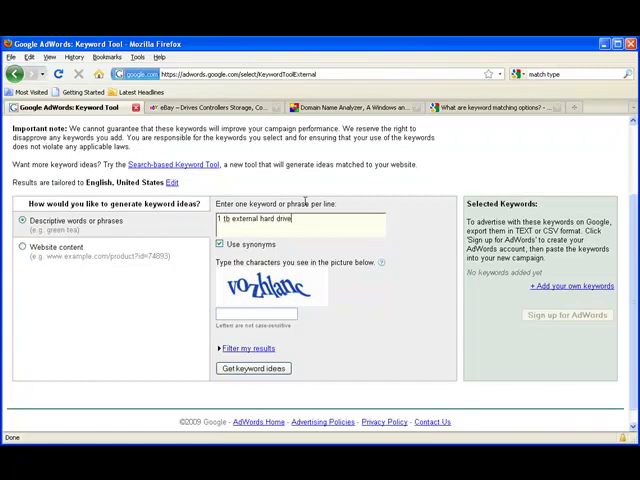
pyautogui.write('vo')
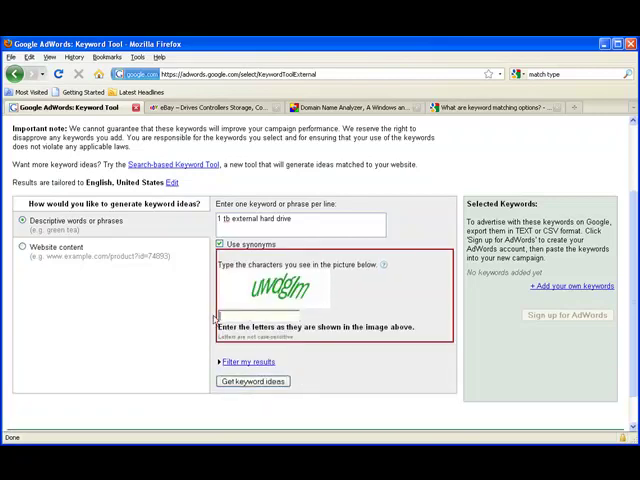
pyautogui.write('uwdgl')
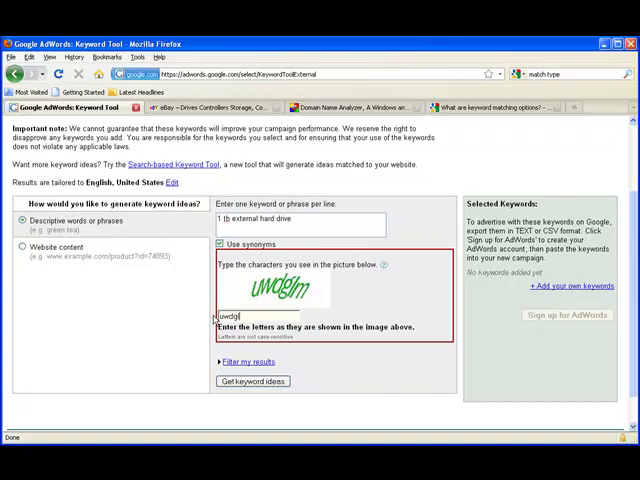
pyautogui.click(254, 380)
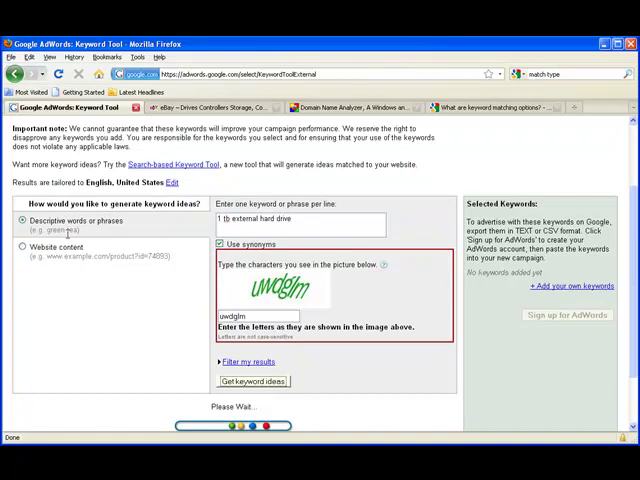
# Step: Review the keyword ideas and change the Match Type from Broad to Exact
pyautogui.click(252, 380)
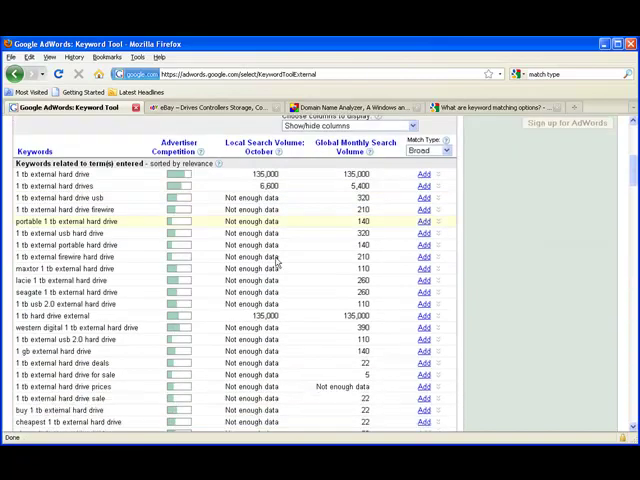
pyautogui.scroll(3)
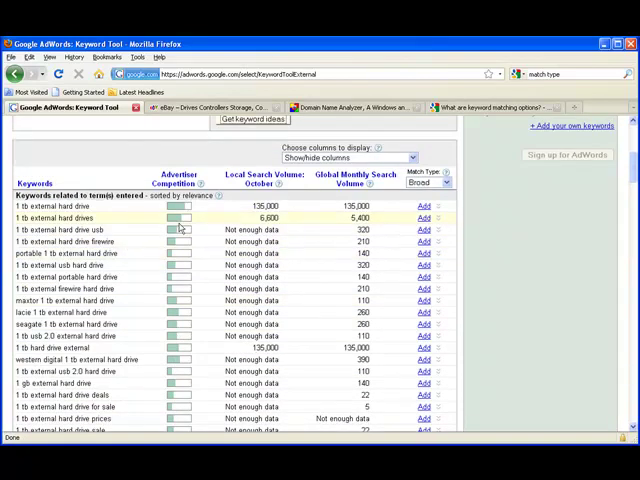
pyautogui.moveTo(304, 288)
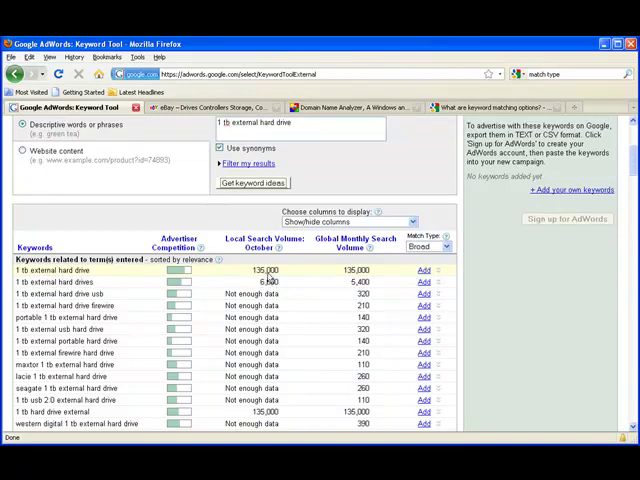
pyautogui.moveTo(372, 280)
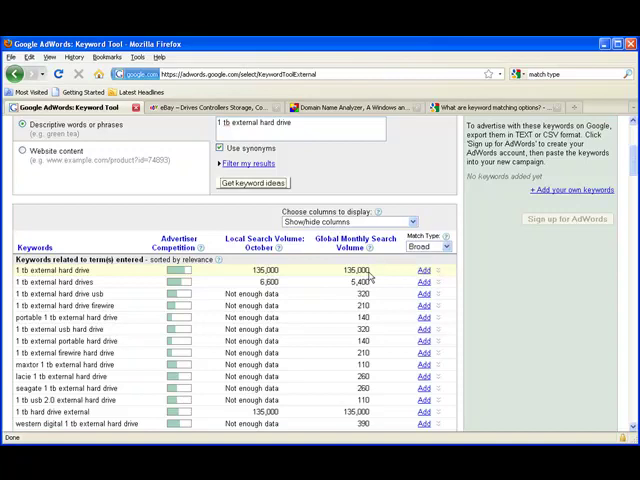
pyautogui.moveTo(408, 260)
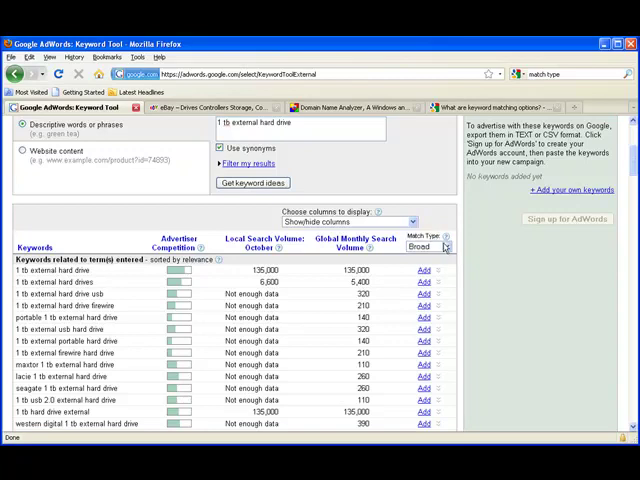
pyautogui.click(430, 246)
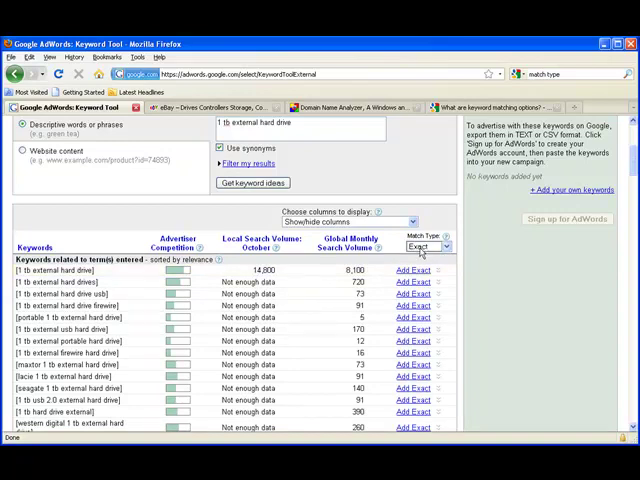
pyautogui.click(480, 108)
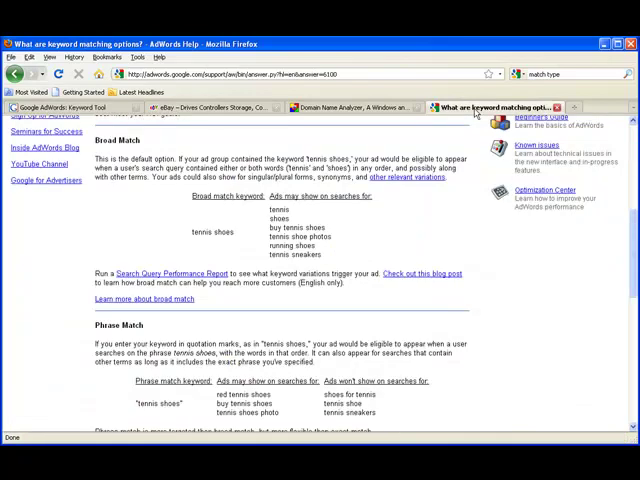
pyautogui.moveTo(162, 252)
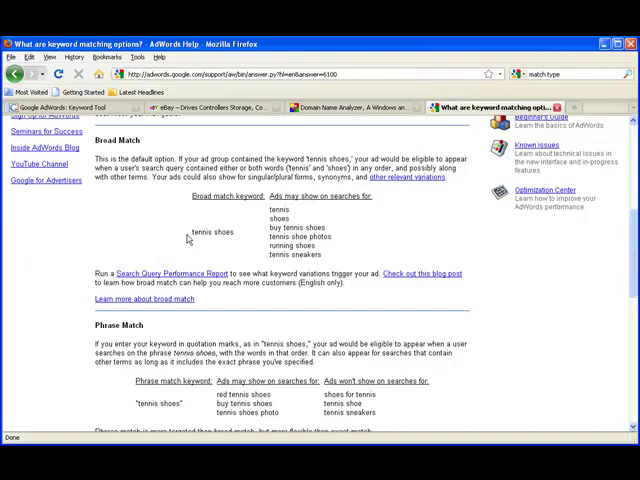
pyautogui.moveTo(190, 232)
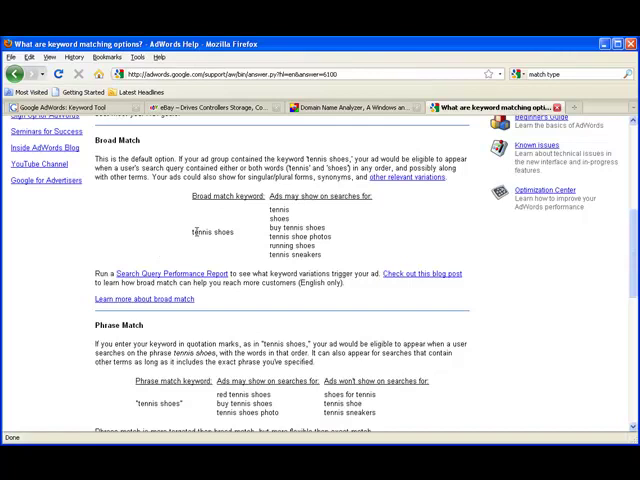
pyautogui.moveTo(196, 236)
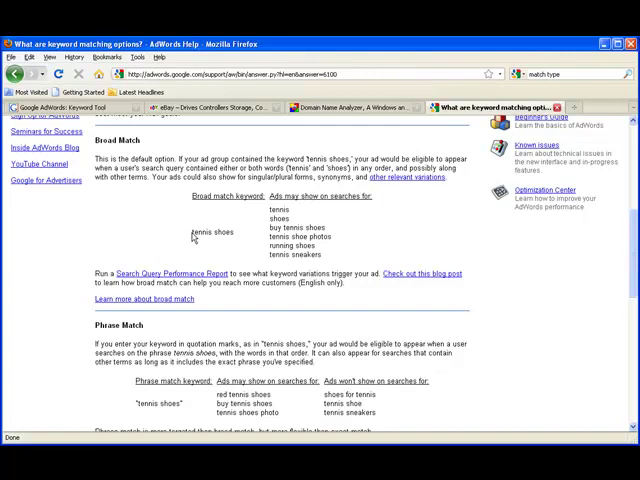
pyautogui.doubleClick(210, 232)
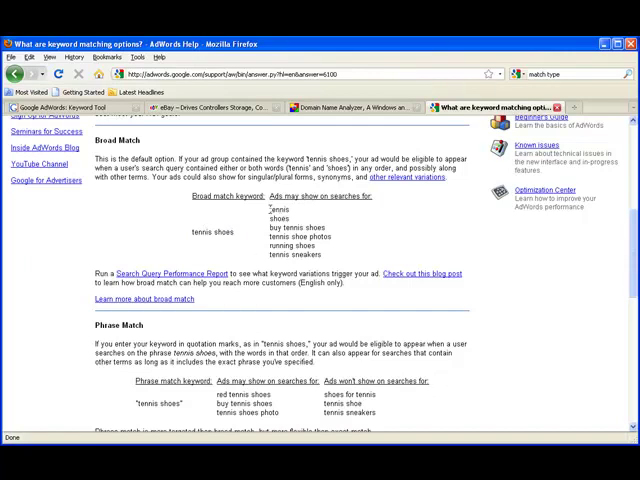
pyautogui.moveTo(172, 250)
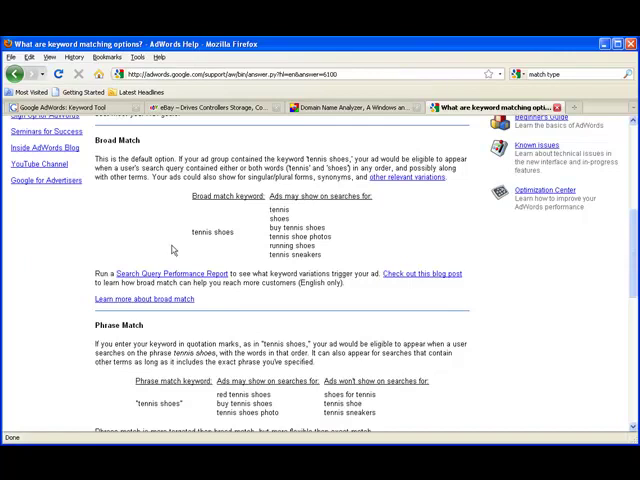
pyautogui.moveTo(194, 236)
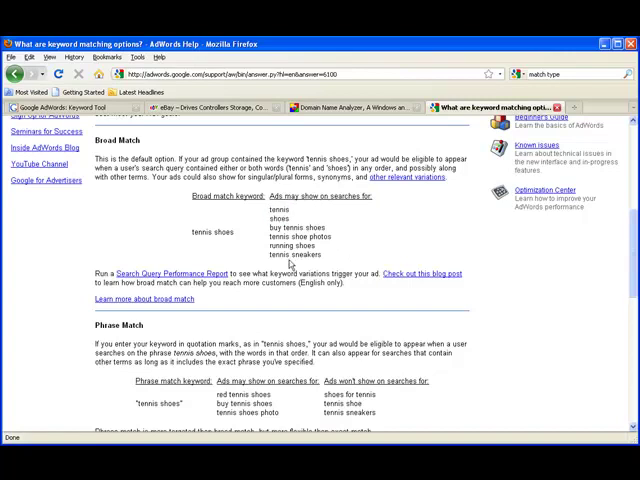
pyautogui.moveTo(120, 200)
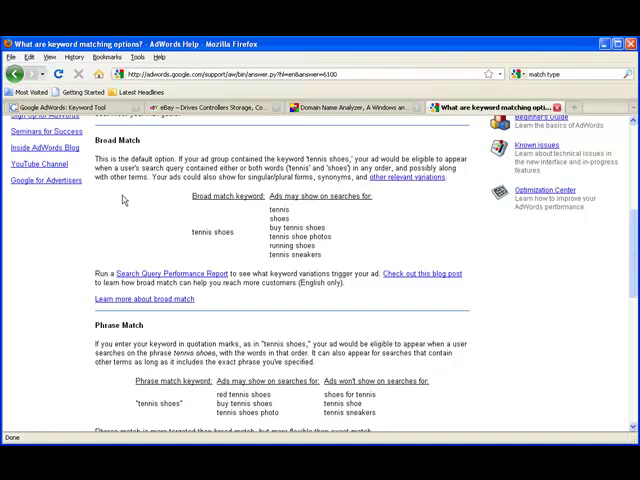
pyautogui.scroll(-3)
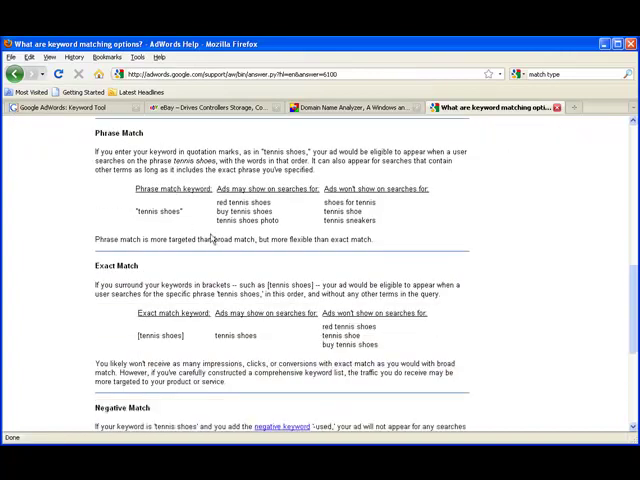
pyautogui.moveTo(168, 224)
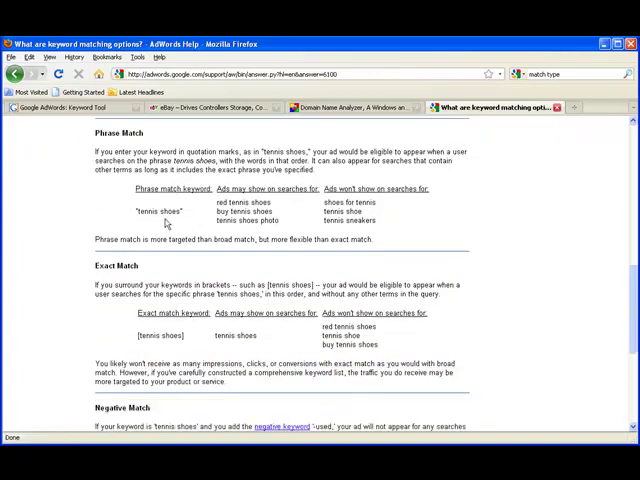
pyautogui.moveTo(190, 206)
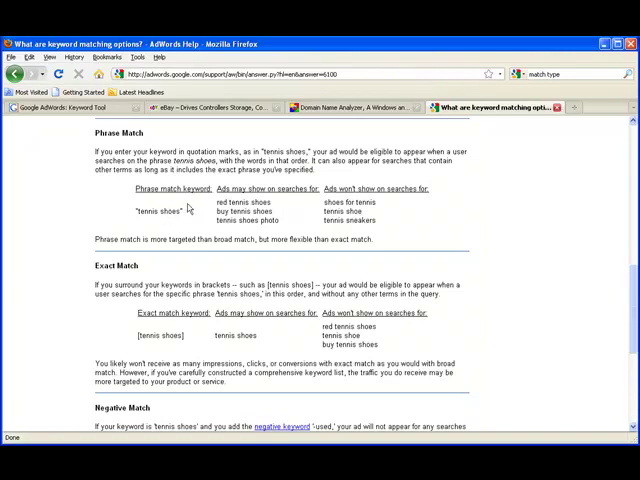
pyautogui.scroll(-3)
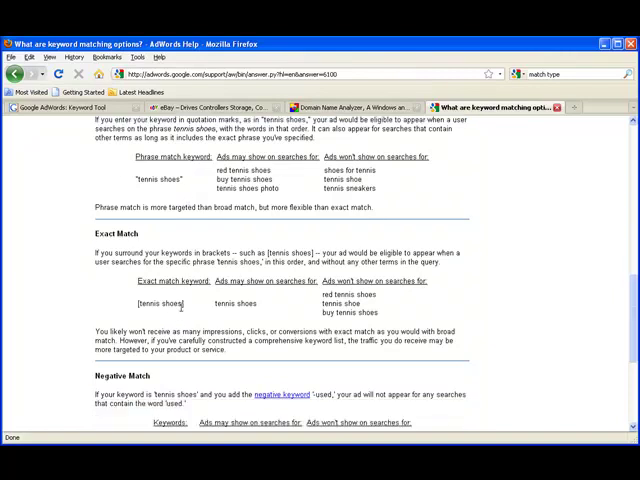
pyautogui.doubleClick(158, 304)
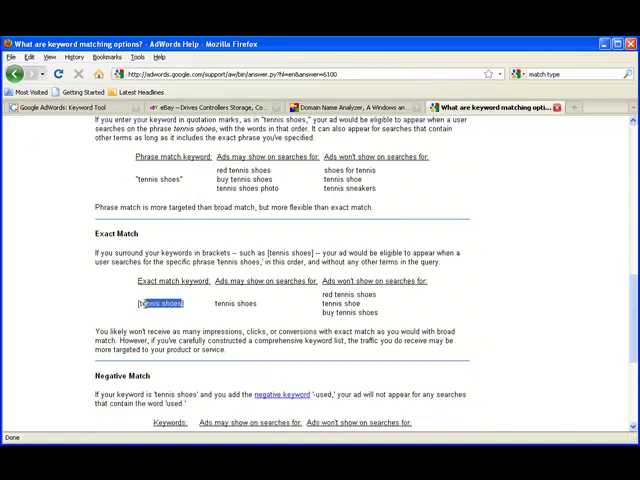
pyautogui.doubleClick(160, 304)
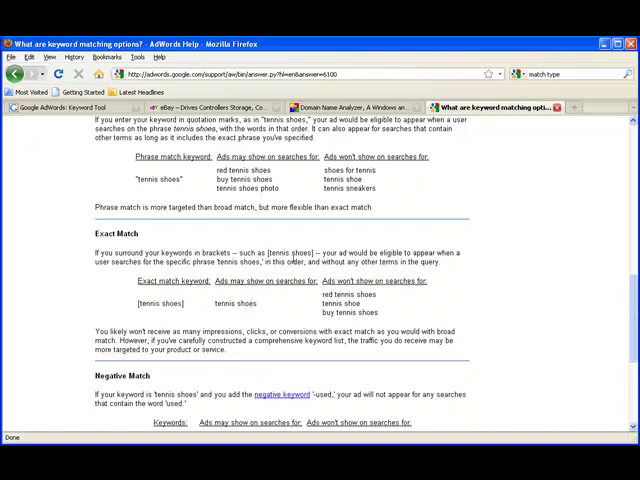
pyautogui.click(80, 108)
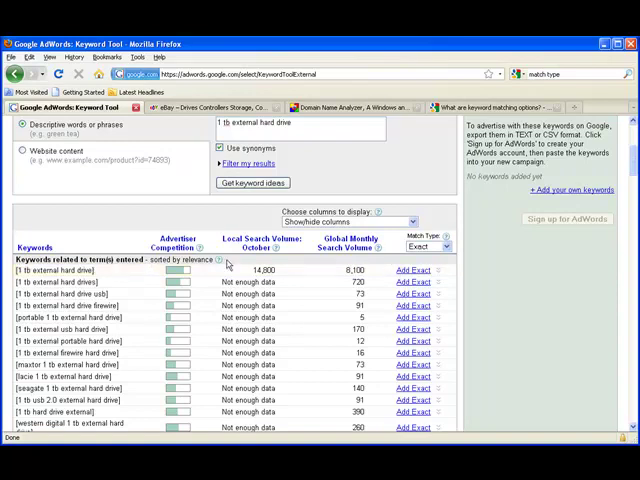
pyautogui.moveTo(264, 268)
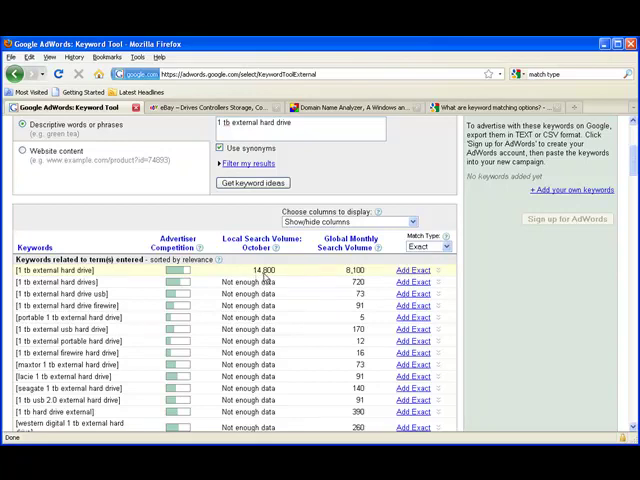
pyautogui.moveTo(278, 278)
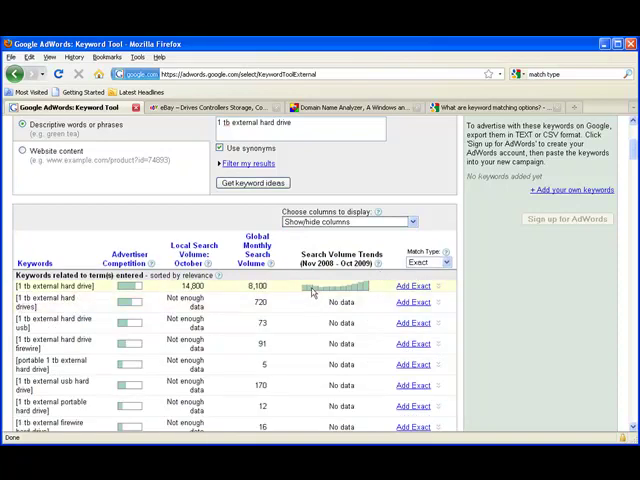
pyautogui.moveTo(364, 288)
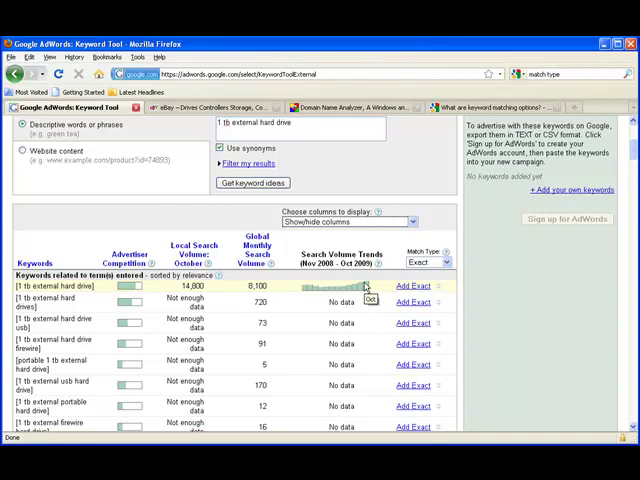
pyautogui.moveTo(338, 288)
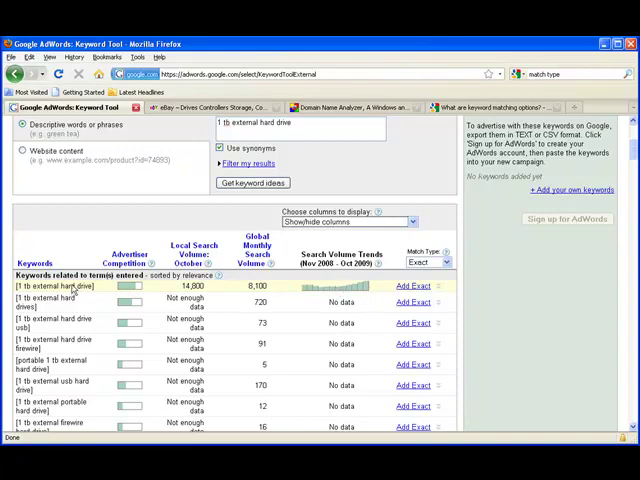
pyautogui.moveTo(216, 288)
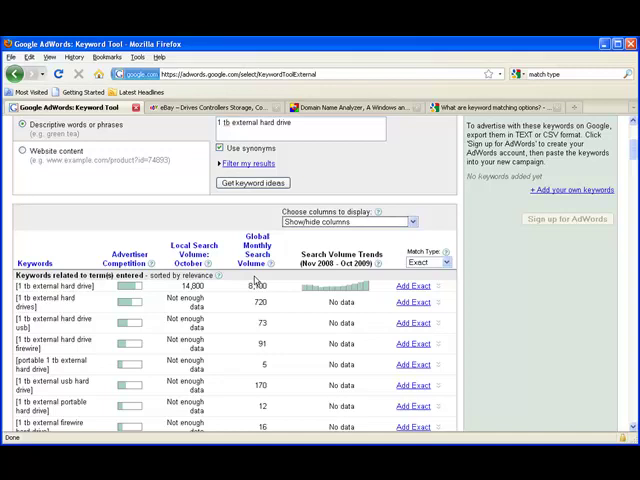
# Step: Add the Search Volume Trends column to the exact-match results, then return to the eBay tab
pyautogui.scroll(3)
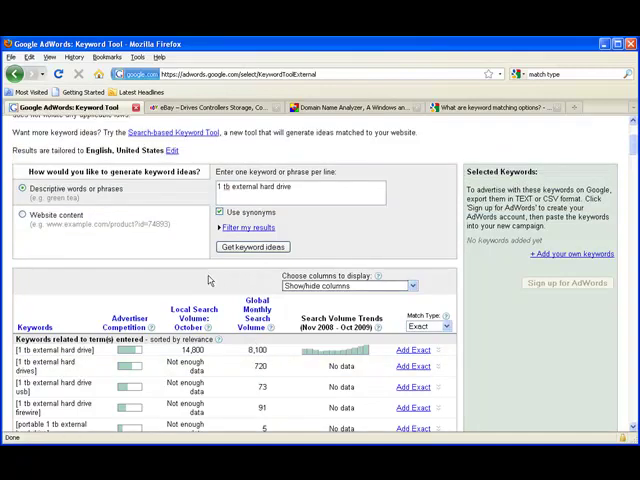
pyautogui.scroll(3)
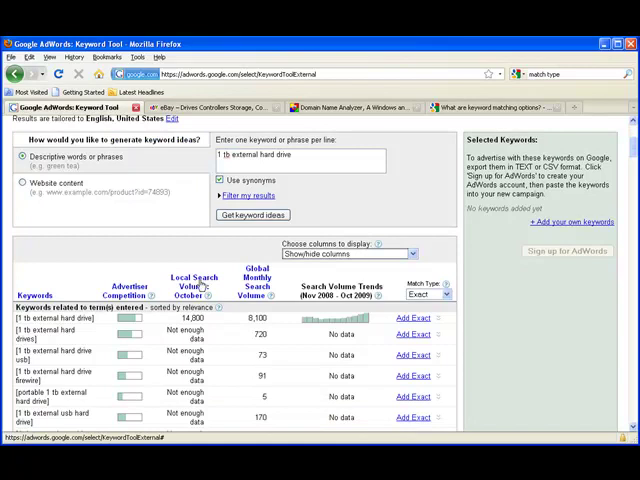
pyautogui.click(204, 108)
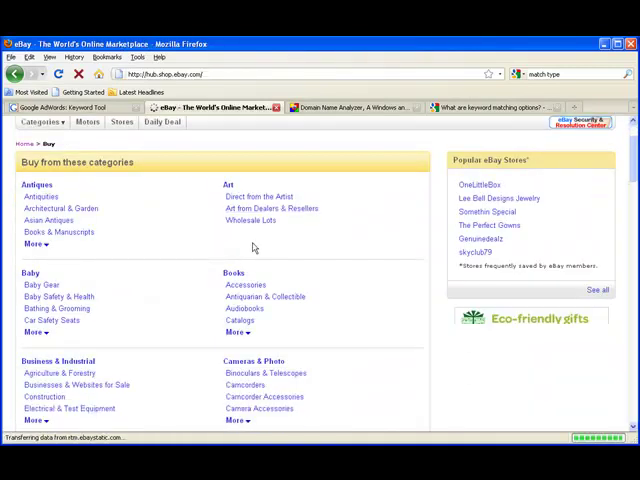
# Step: Browse eBay's Audiobooks listings under Books, then return to the AdWords keyword results
pyautogui.scroll(-3)
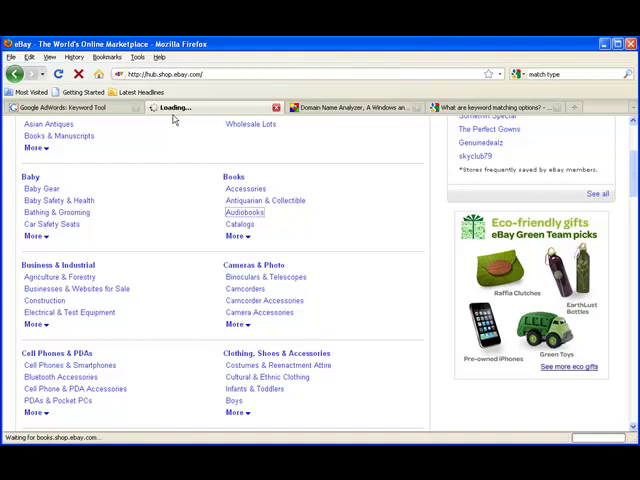
pyautogui.click(244, 214)
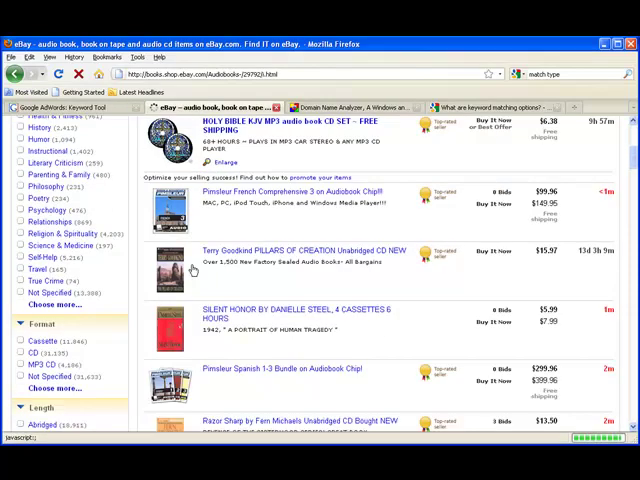
pyautogui.scroll(-3)
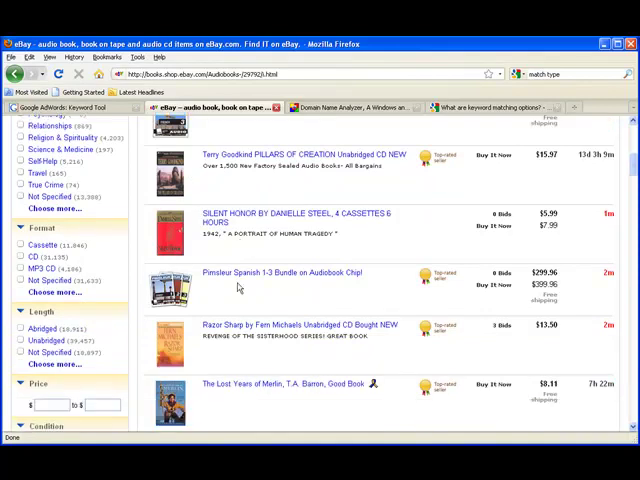
pyautogui.scroll(-3)
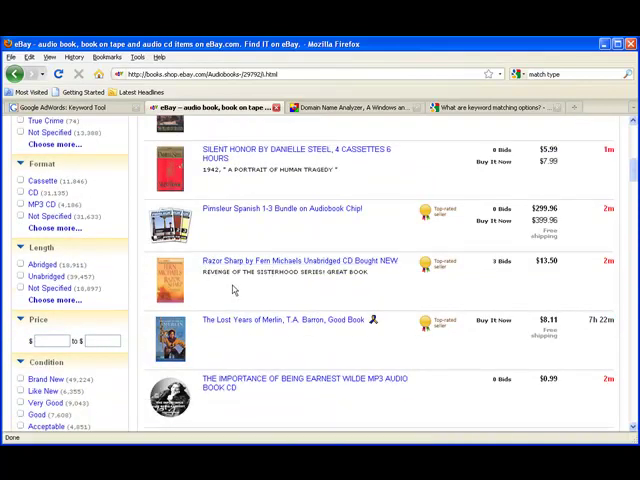
pyautogui.click(60, 108)
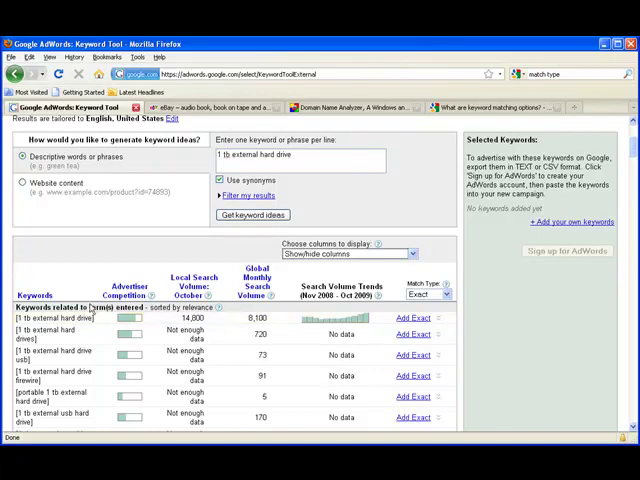
pyautogui.scroll(-3)
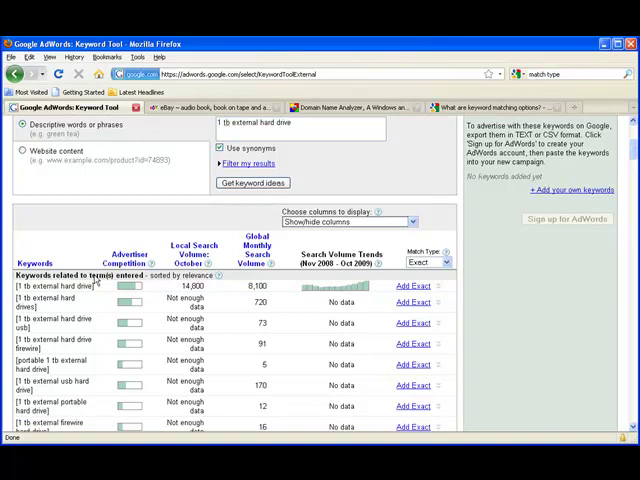
pyautogui.scroll(3)
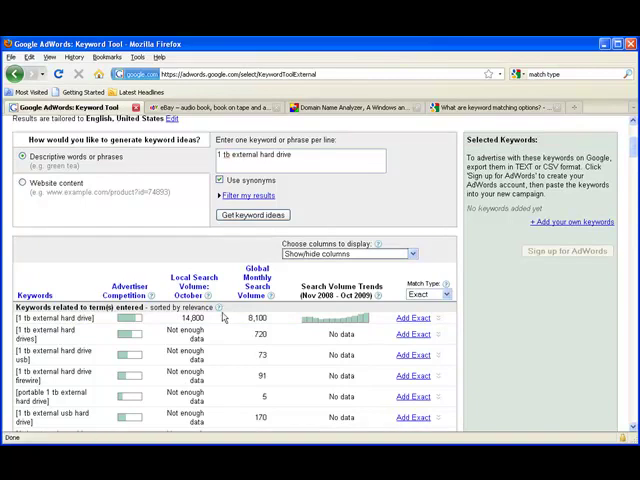
pyautogui.scroll(-3)
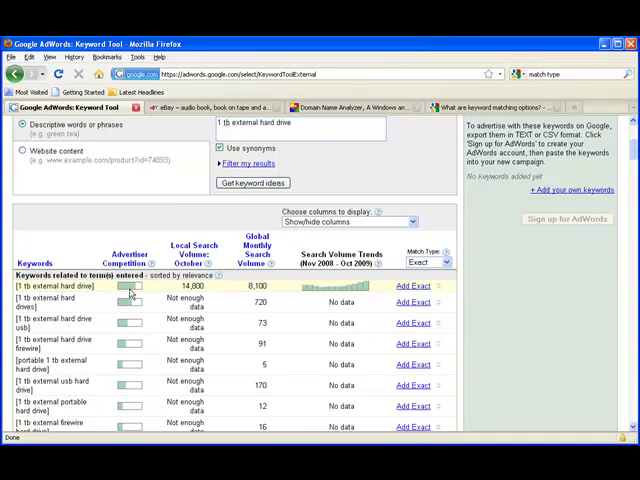
pyautogui.moveTo(130, 292)
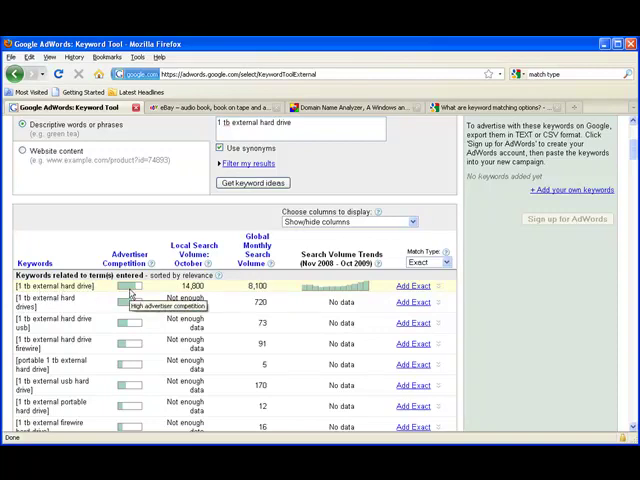